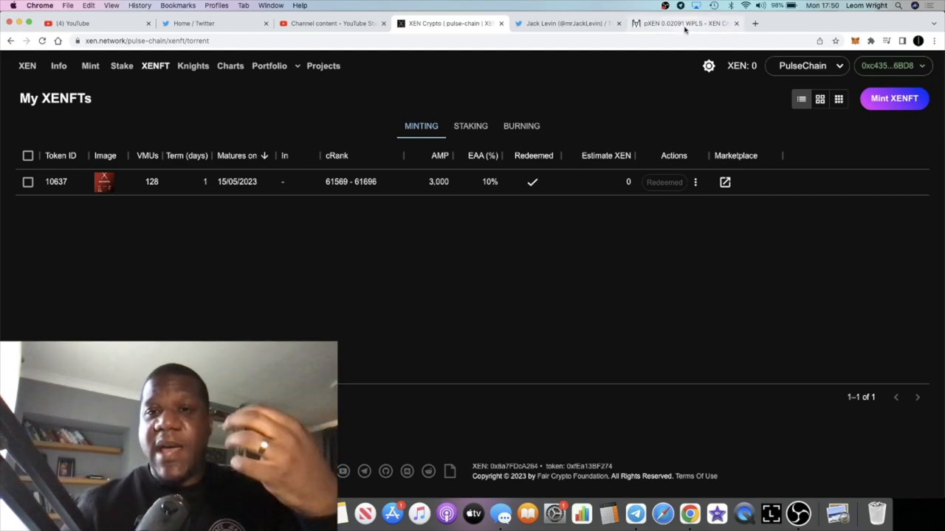
{"action": "mouse_move", "coordinate": [682, 23]}
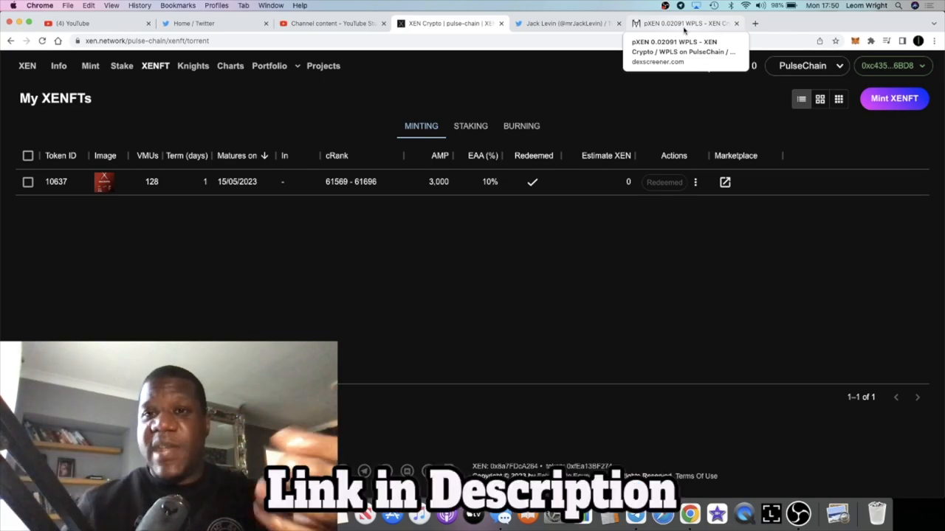
- Show the pXEN/WPLS pair page with its price near 0.0209 WPLS and recent trades
{"action": "left_click", "coordinate": [682, 24]}
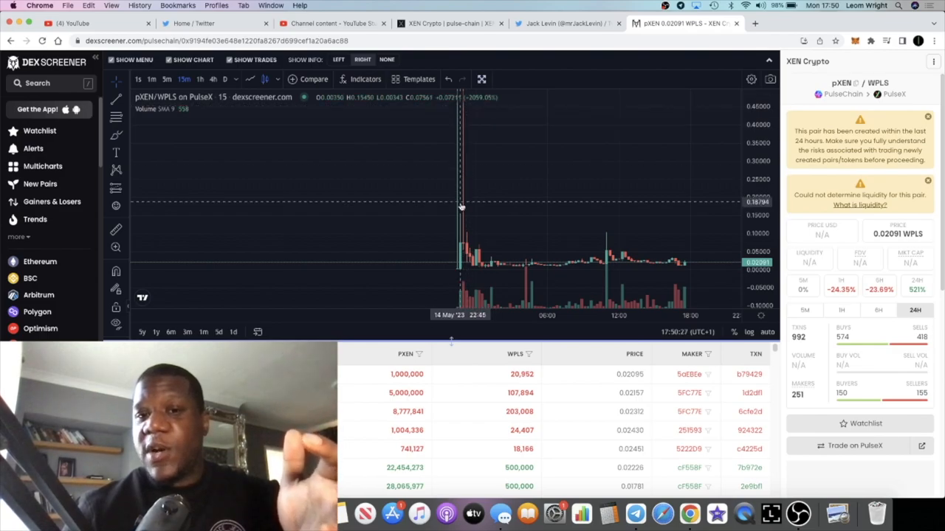
{"action": "mouse_move", "coordinate": [473, 180]}
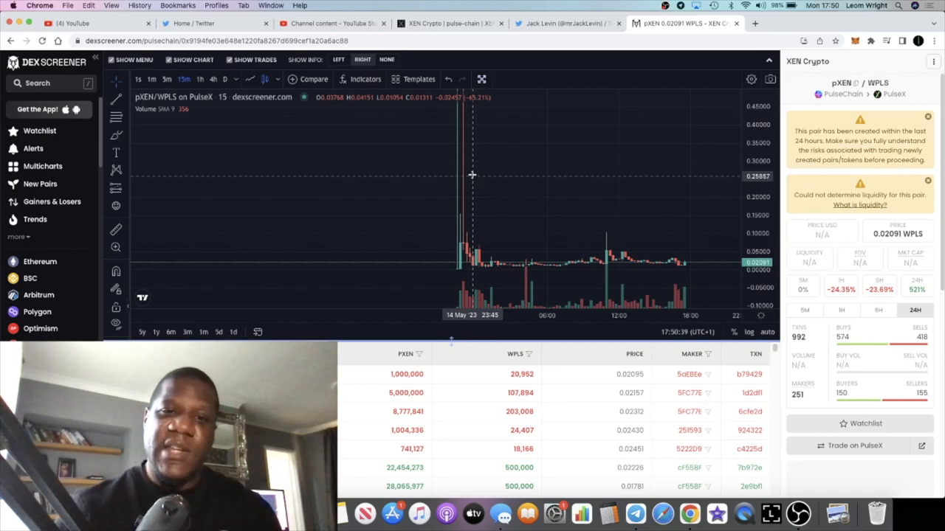
{"action": "mouse_move", "coordinate": [478, 183]}
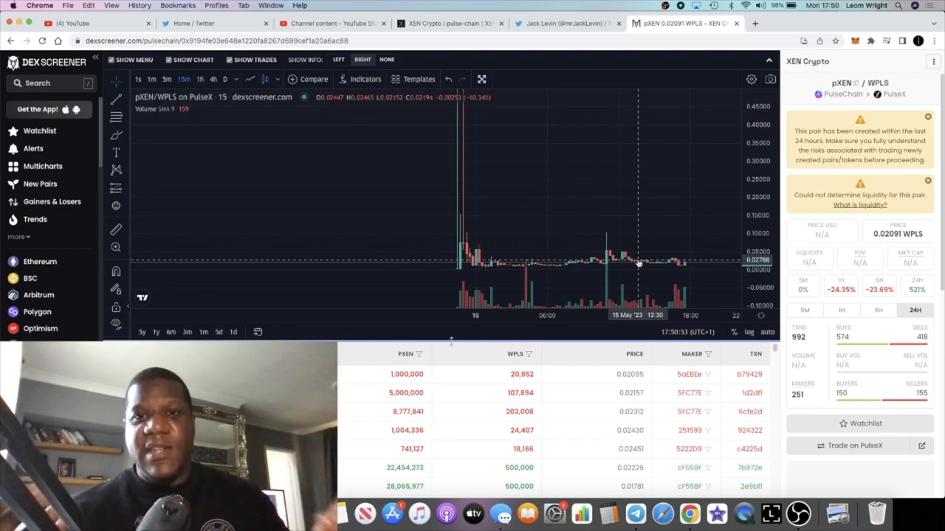
- Start a new XENFT mint with 128 VMUs, Collector category and Amethyst class
{"action": "left_click", "coordinate": [450, 24]}
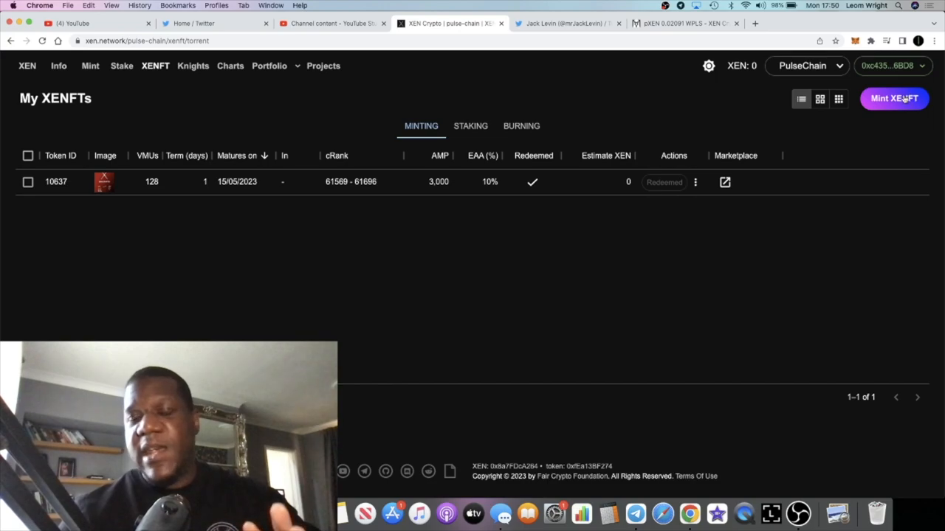
{"action": "left_click", "coordinate": [895, 98]}
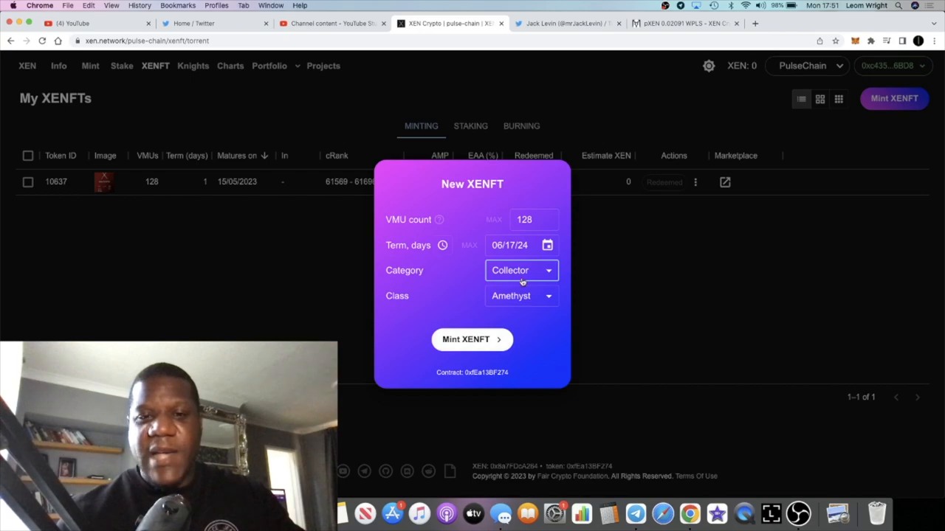
- Submit the mint, review MetaMask's ~125,588 PLS gas fee, and reject the transaction
{"action": "left_click", "coordinate": [472, 338]}
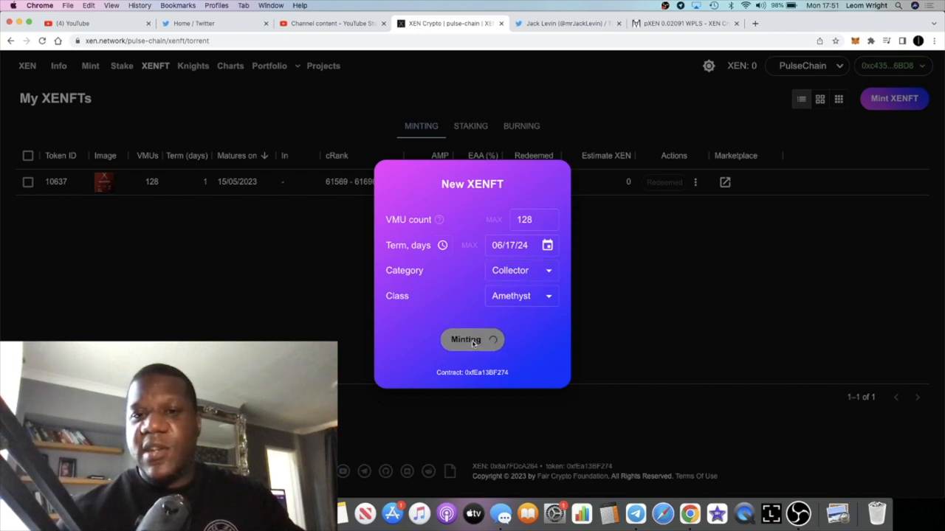
{"action": "left_click", "coordinate": [473, 340]}
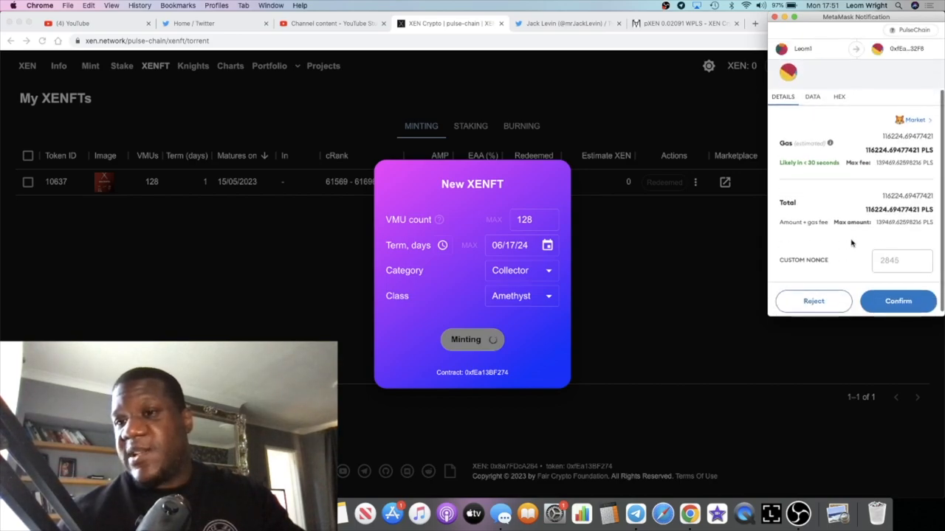
{"action": "mouse_move", "coordinate": [880, 183]}
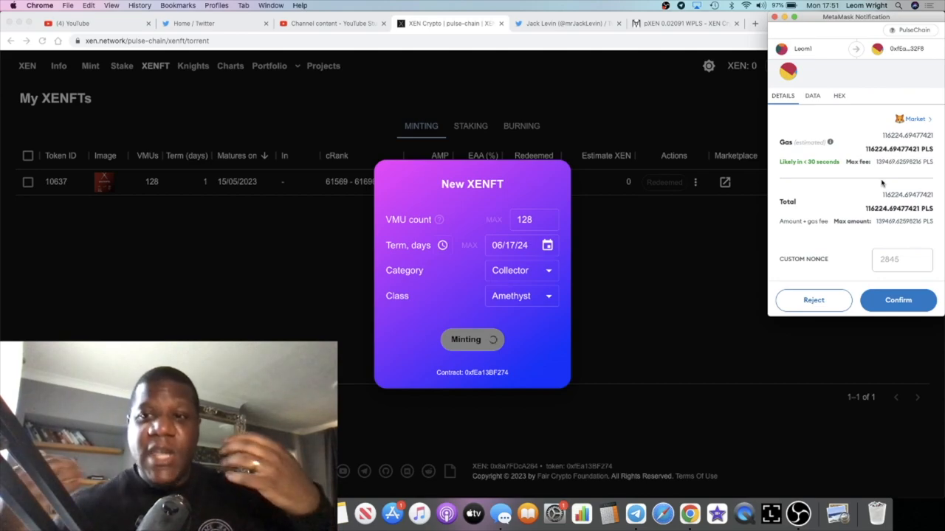
{"action": "left_click", "coordinate": [898, 300]}
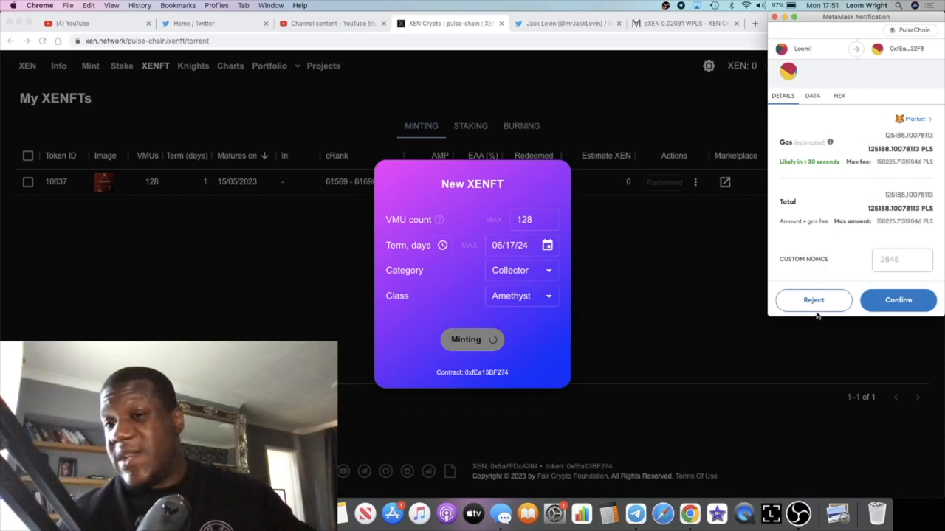
{"action": "left_click", "coordinate": [813, 300]}
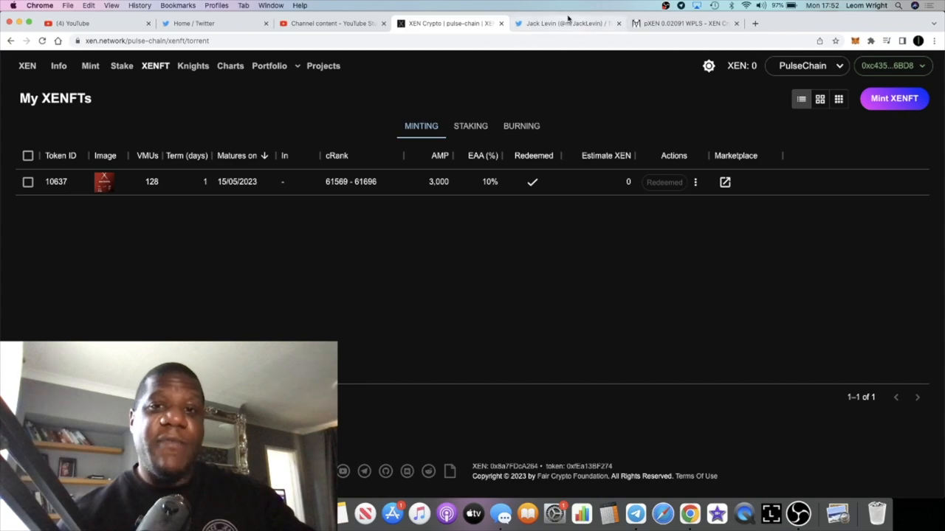
{"action": "left_click", "coordinate": [564, 24]}
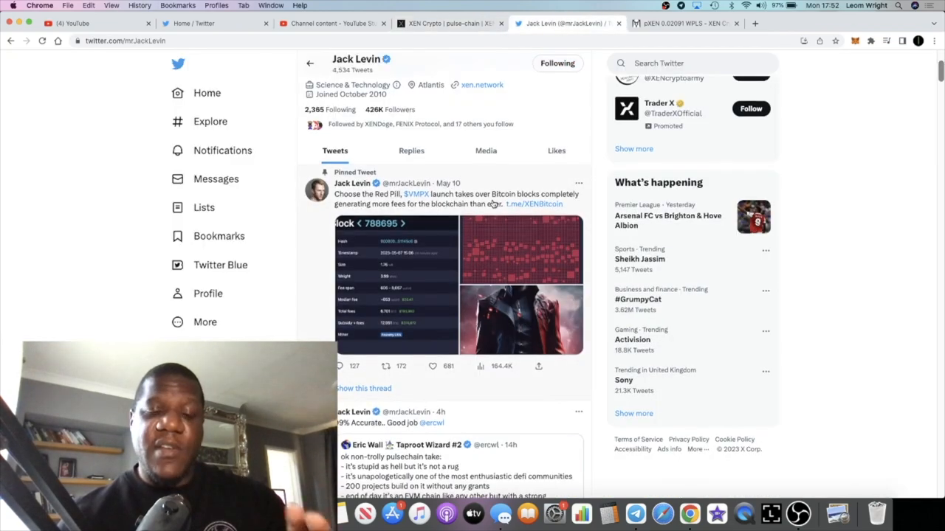
{"action": "scroll", "scroll_direction": "down", "scroll_amount": 3}
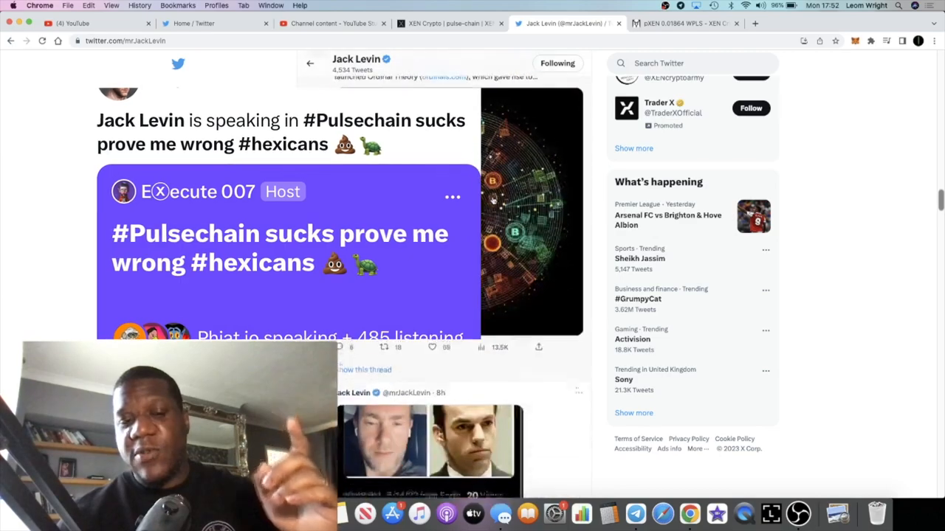
{"action": "scroll", "scroll_direction": "down", "scroll_amount": 3}
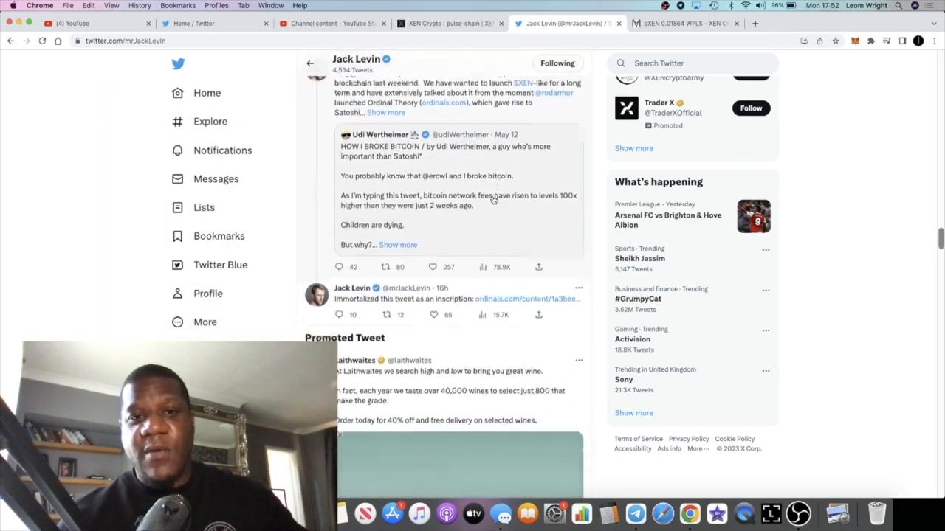
{"action": "scroll", "scroll_direction": "down", "scroll_amount": 3}
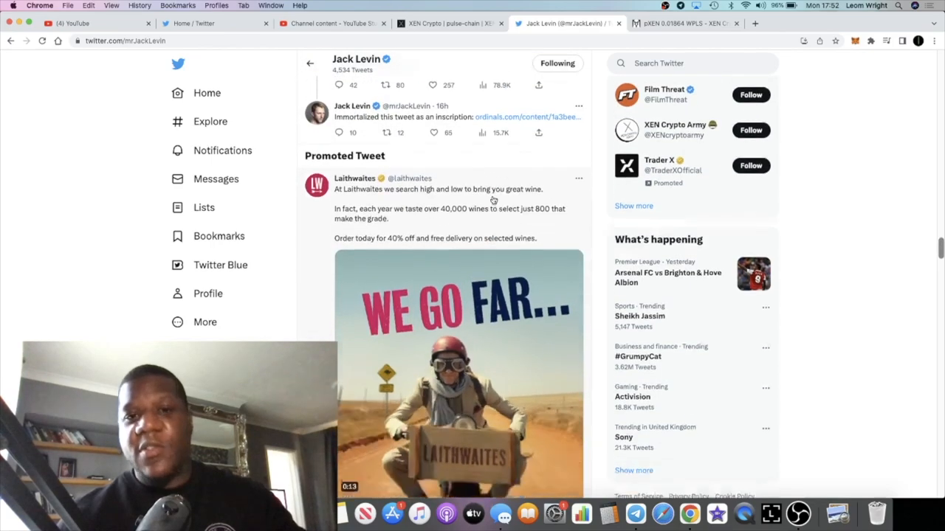
{"action": "scroll", "scroll_direction": "down", "scroll_amount": 3}
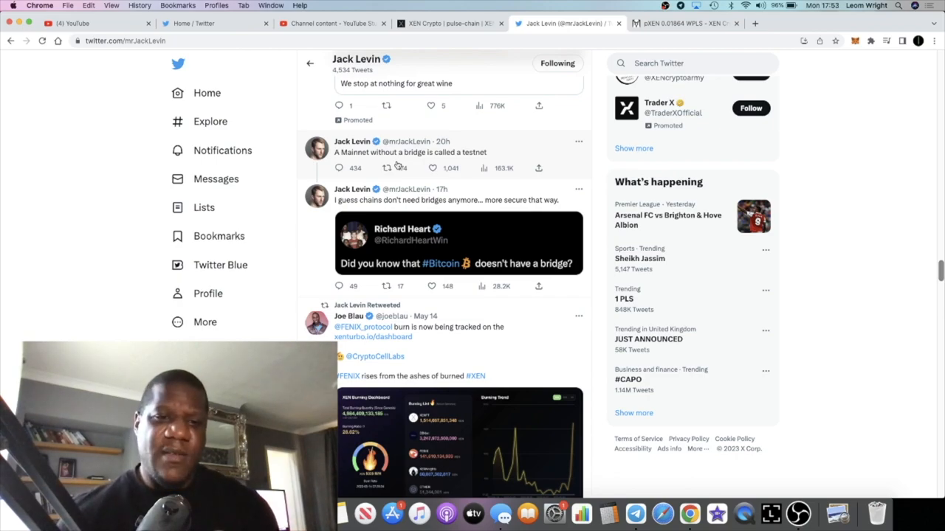
{"action": "scroll", "scroll_direction": "down", "scroll_amount": 3}
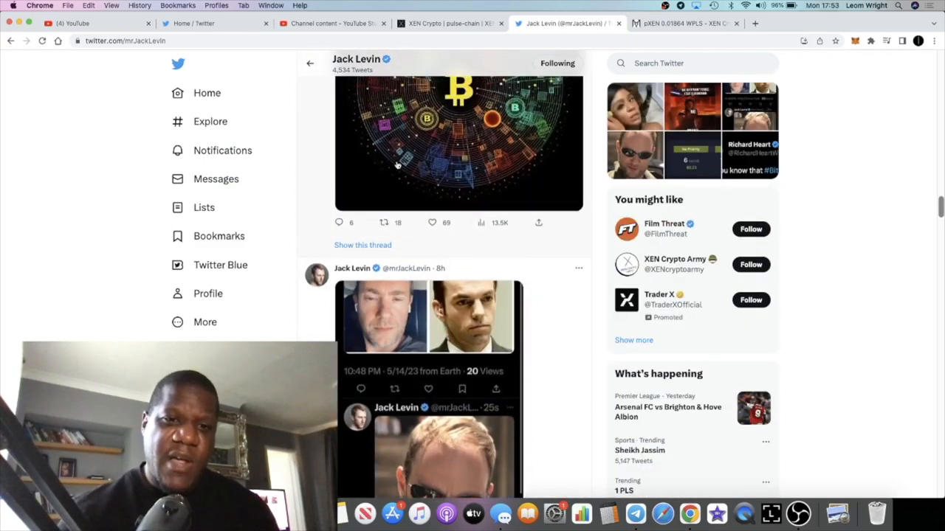
{"action": "scroll", "scroll_direction": "down", "scroll_amount": 3}
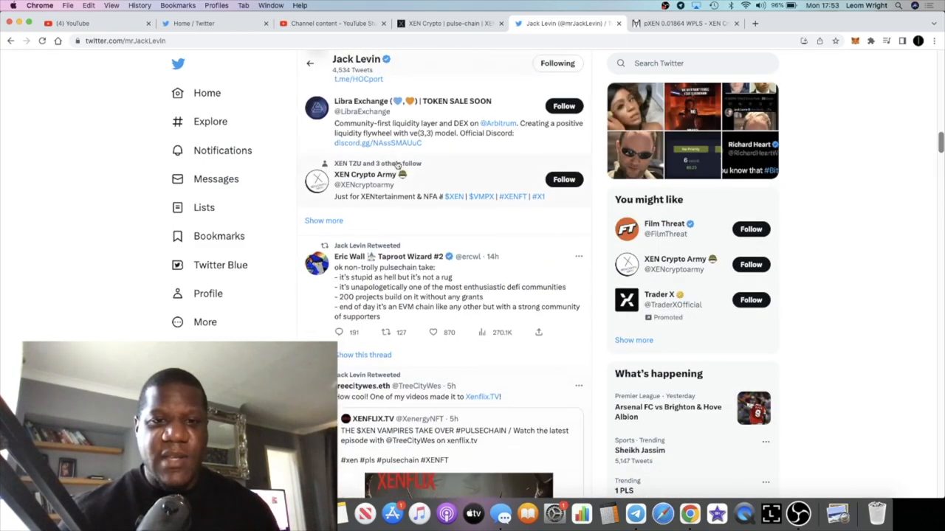
{"action": "scroll", "scroll_direction": "down", "scroll_amount": 3}
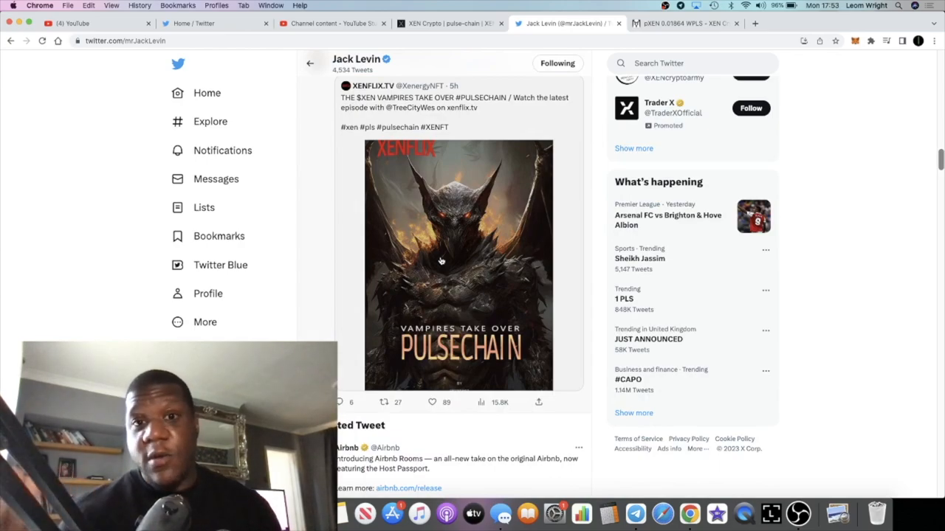
{"action": "scroll", "scroll_direction": "up", "scroll_amount": 3}
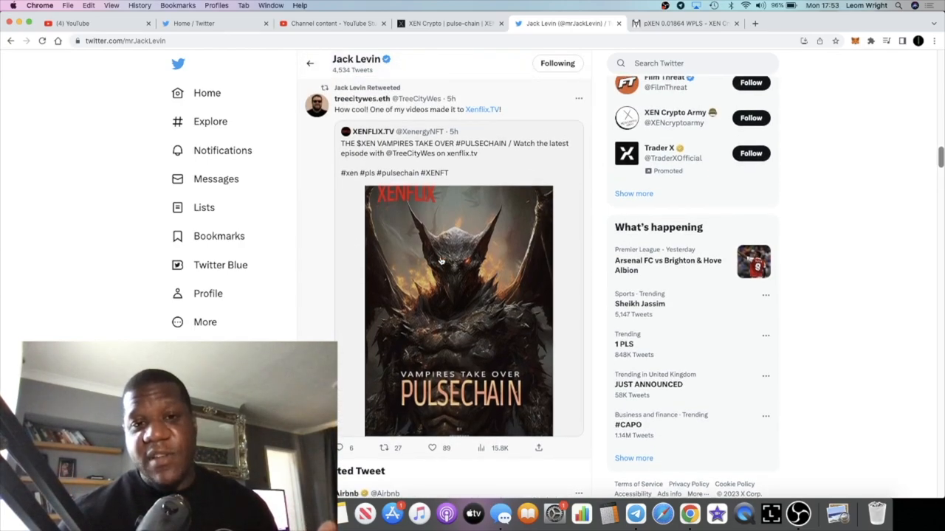
{"action": "scroll", "scroll_direction": "down", "scroll_amount": 3}
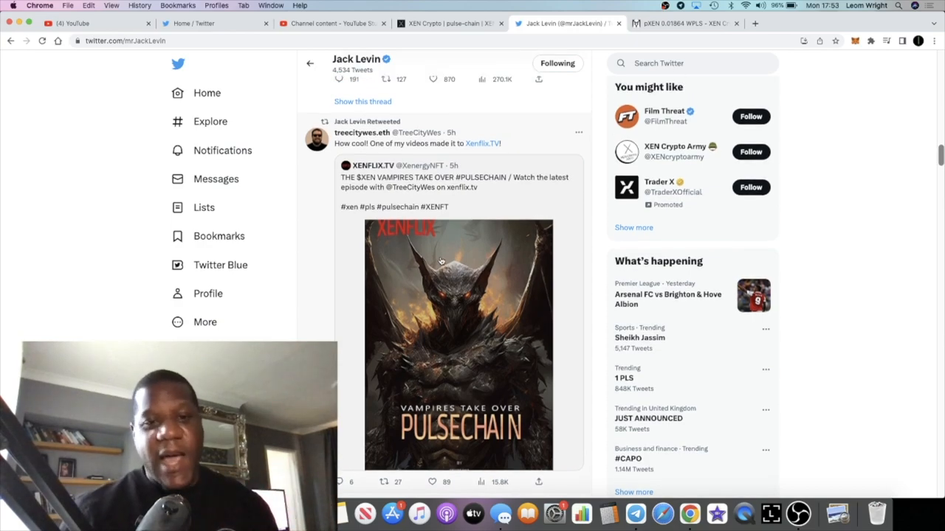
{"action": "scroll", "scroll_direction": "down", "scroll_amount": 3}
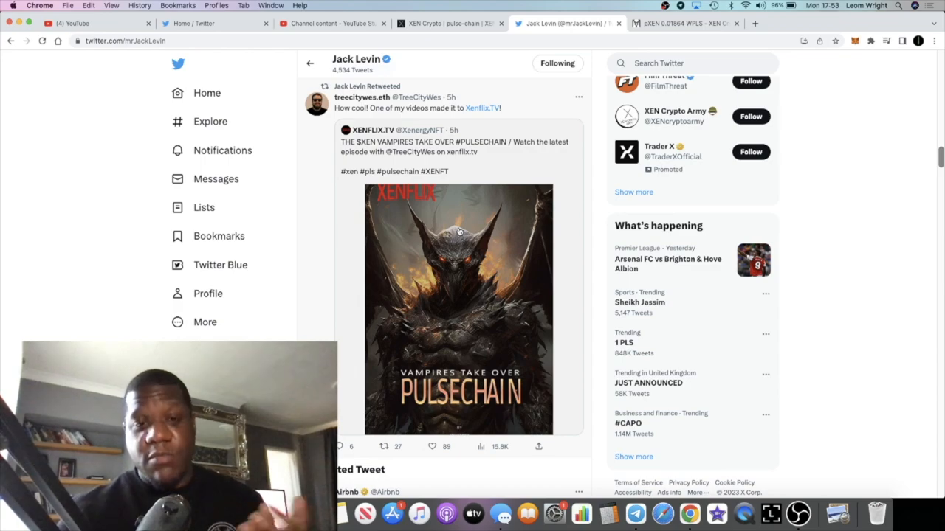
{"action": "scroll", "scroll_direction": "down", "scroll_amount": 3}
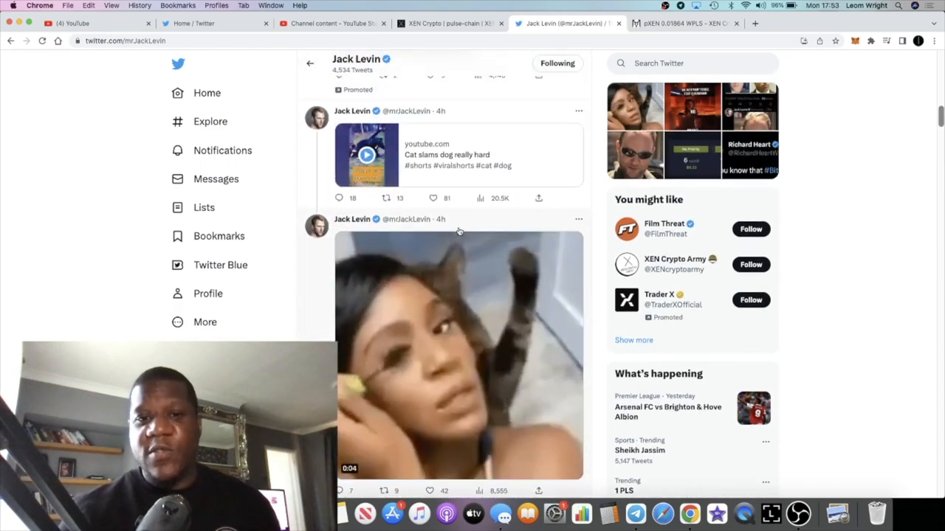
{"action": "scroll", "scroll_direction": "down", "scroll_amount": 3}
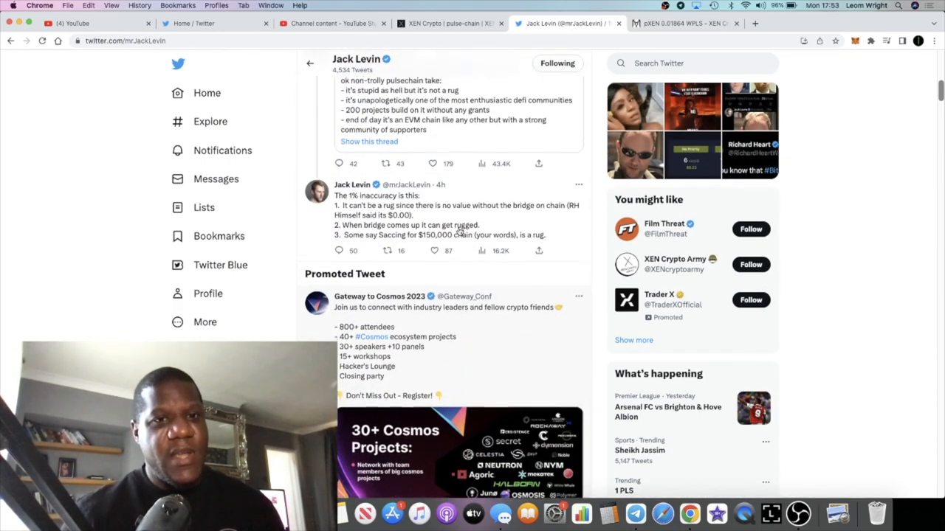
{"action": "scroll", "scroll_direction": "up", "scroll_amount": 3}
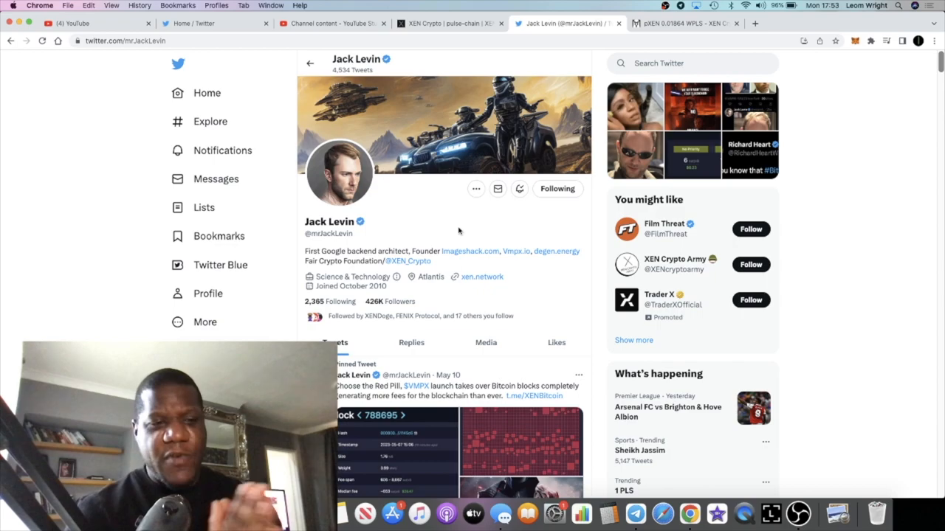
{"action": "scroll", "scroll_direction": "down", "scroll_amount": 3}
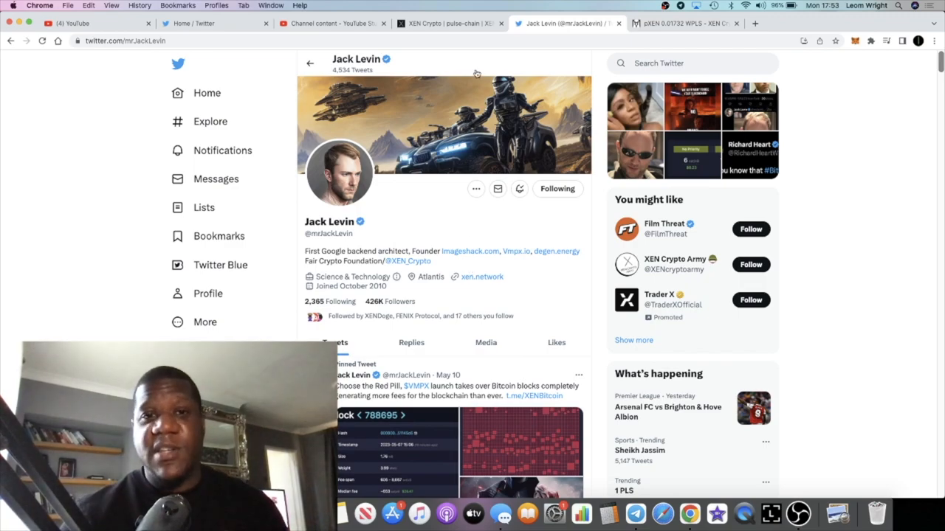
{"action": "left_click", "coordinate": [451, 23]}
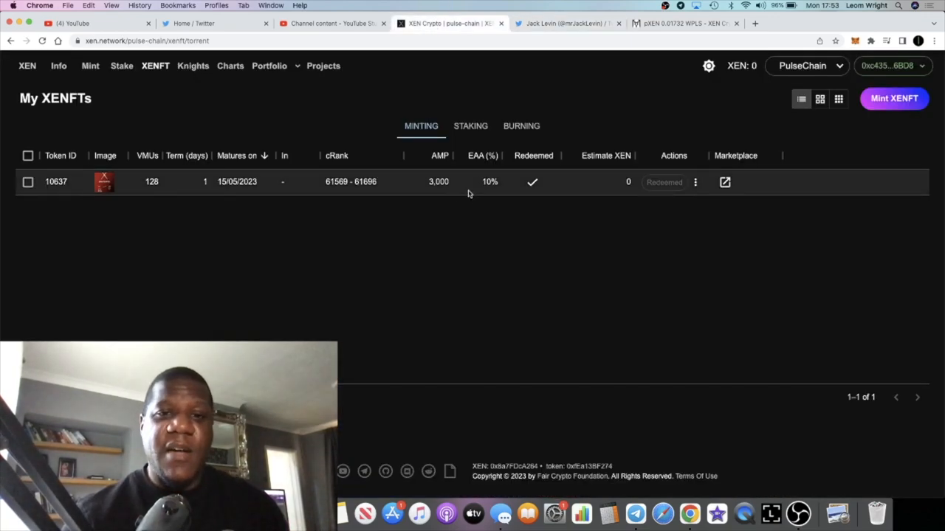
{"action": "mouse_move", "coordinate": [490, 207]}
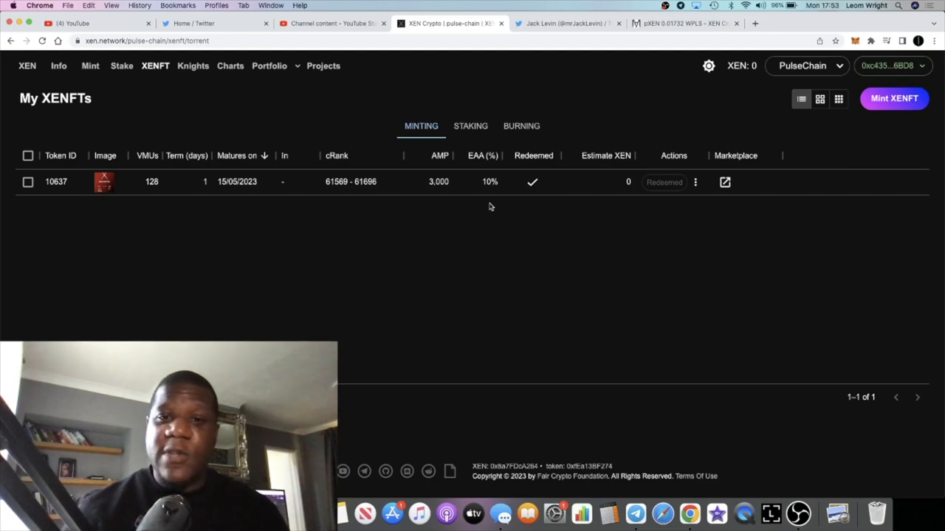